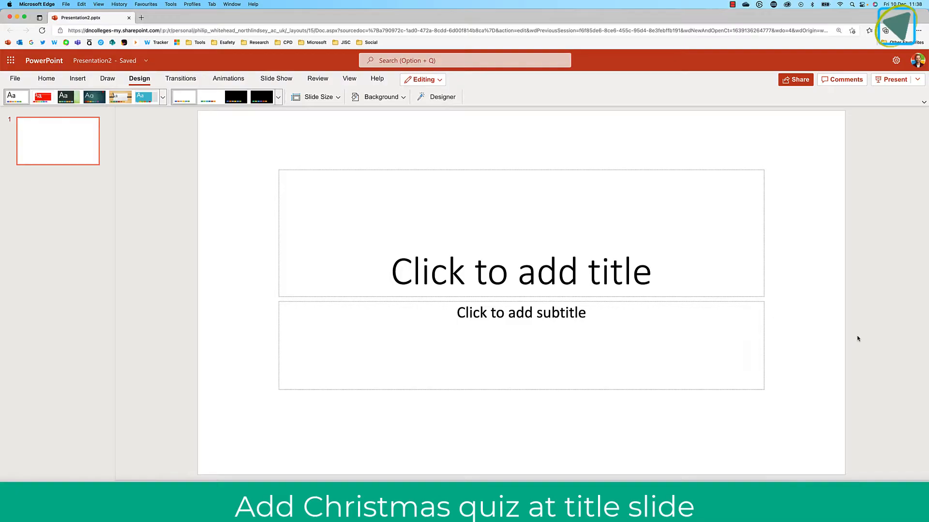
# Step: Type 'Christmas Quiz' into the first slide's title placeholder
pyautogui.write('Christmas Quiz')
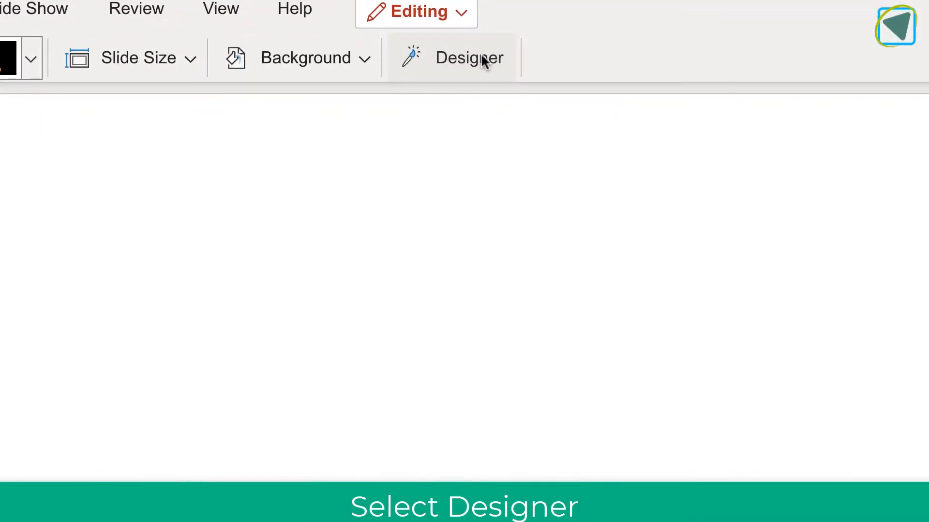
# Step: Apply the snowy Christmas house design from Designer to the title slide
pyautogui.click(468, 57)
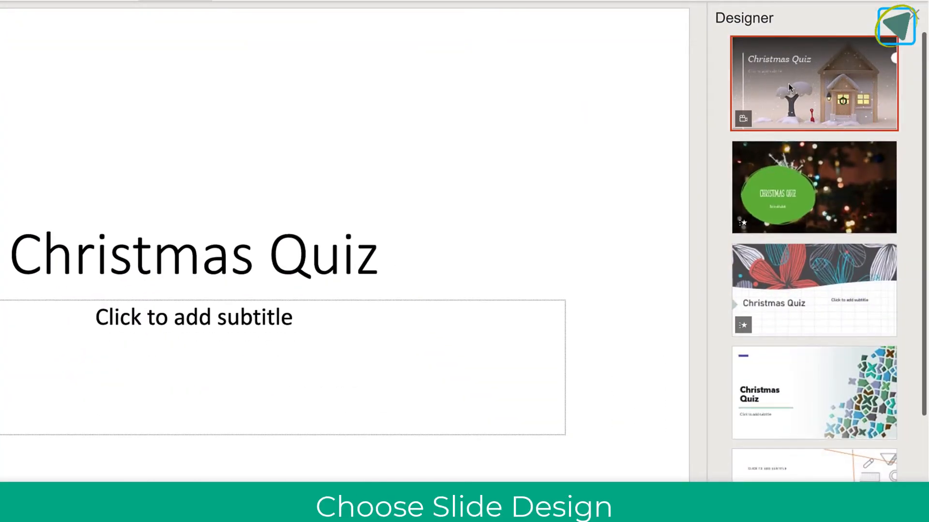
pyautogui.click(813, 84)
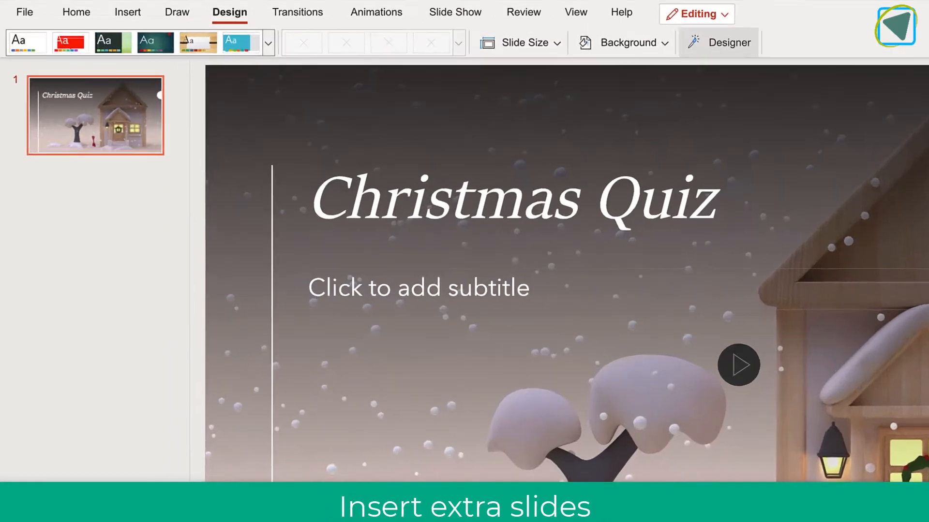
# Step: Insert a Section Header slide and type 'Question 1' in its text box
pyautogui.click(149, 68)
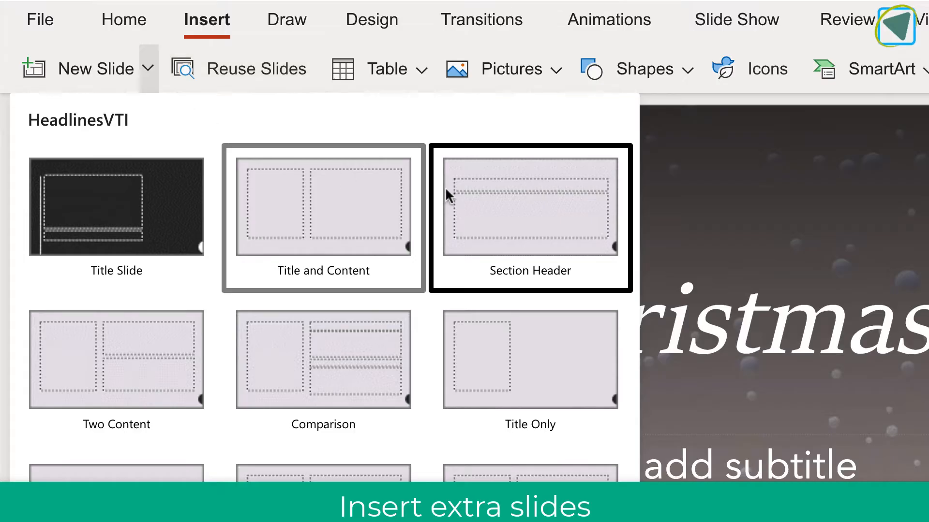
pyautogui.click(530, 204)
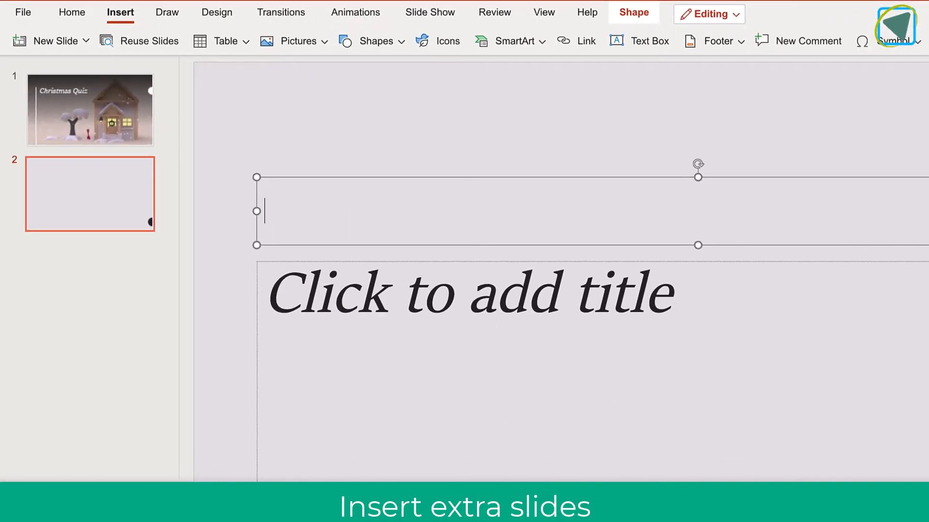
pyautogui.write('Question')
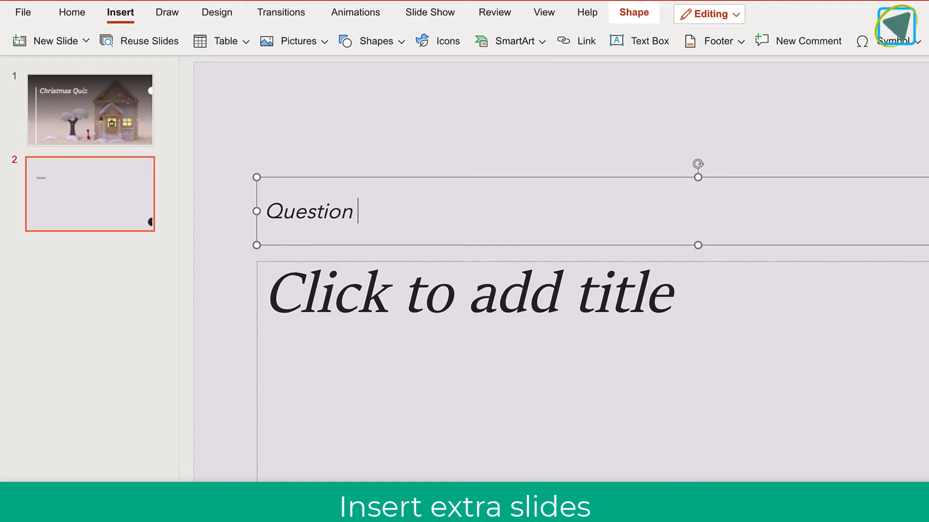
pyautogui.write('1')
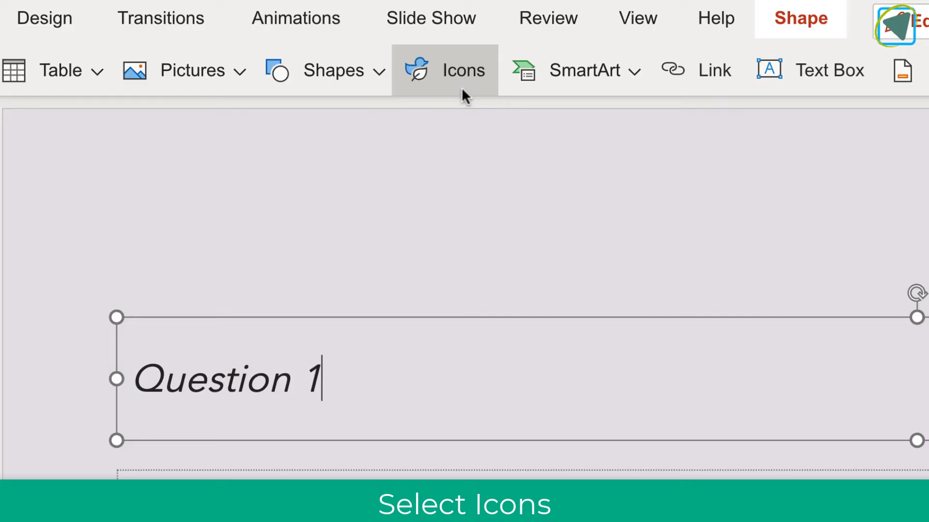
# Step: Search the stock Illustrations library for 'Christmas'
pyautogui.click(445, 70)
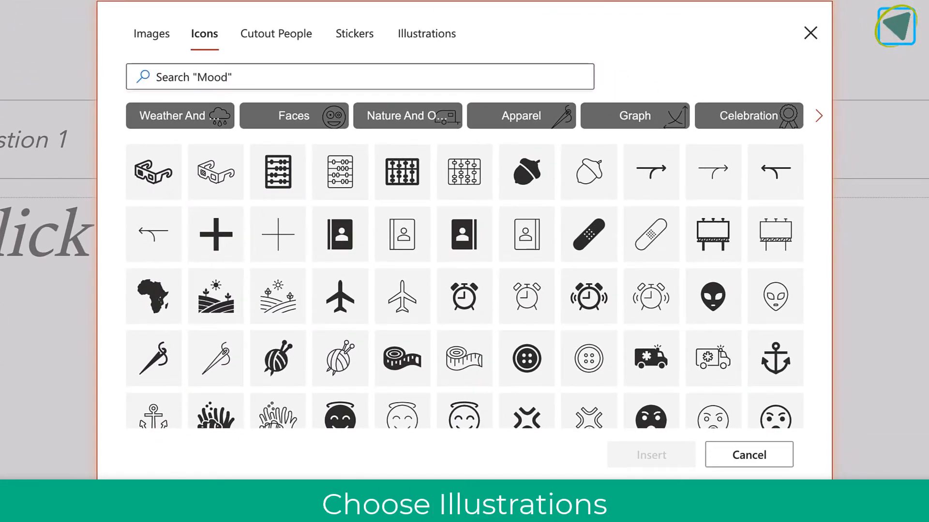
pyautogui.click(425, 34)
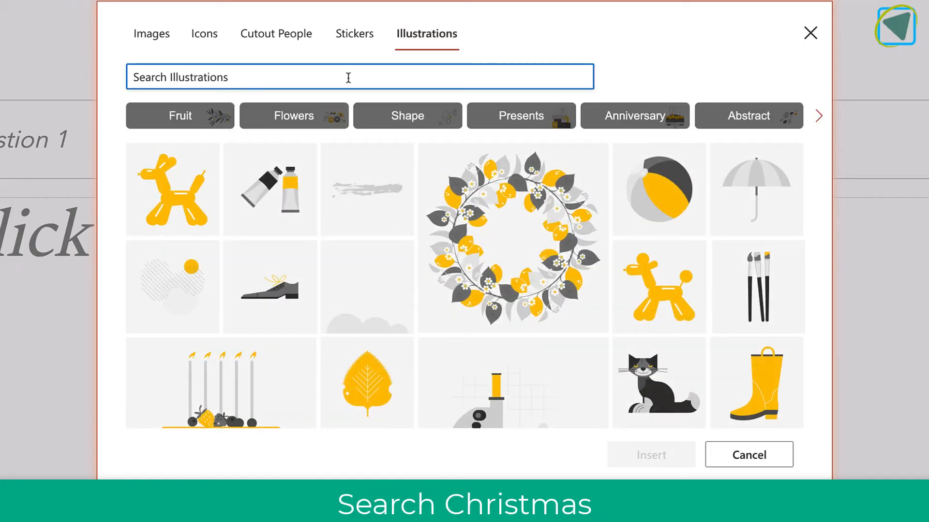
pyautogui.write('Christmas')
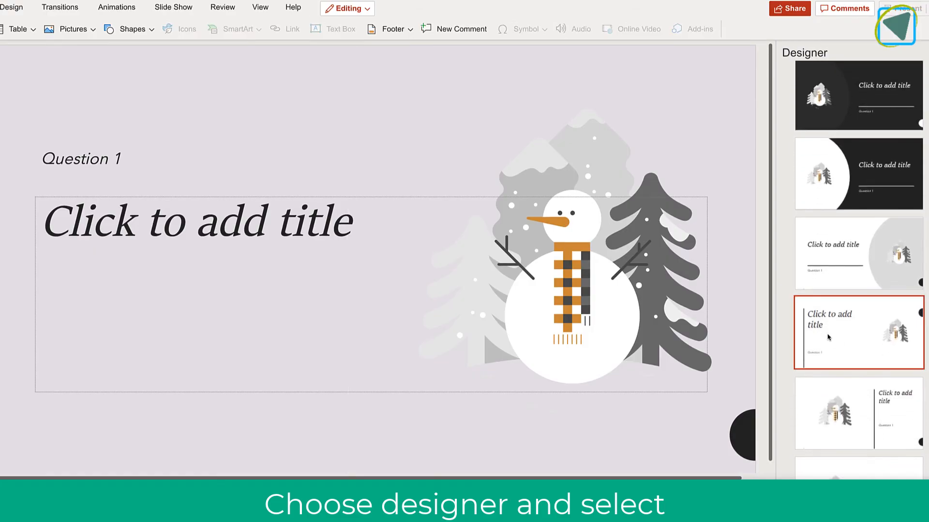
# Step: Try Designer layouts, settling on the snowman inside a large grey circle
pyautogui.click(857, 331)
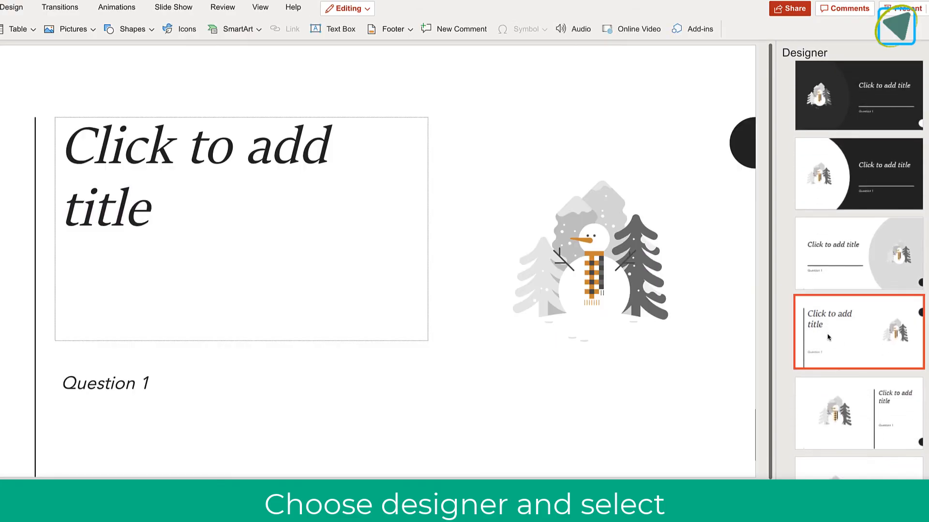
pyautogui.click(856, 253)
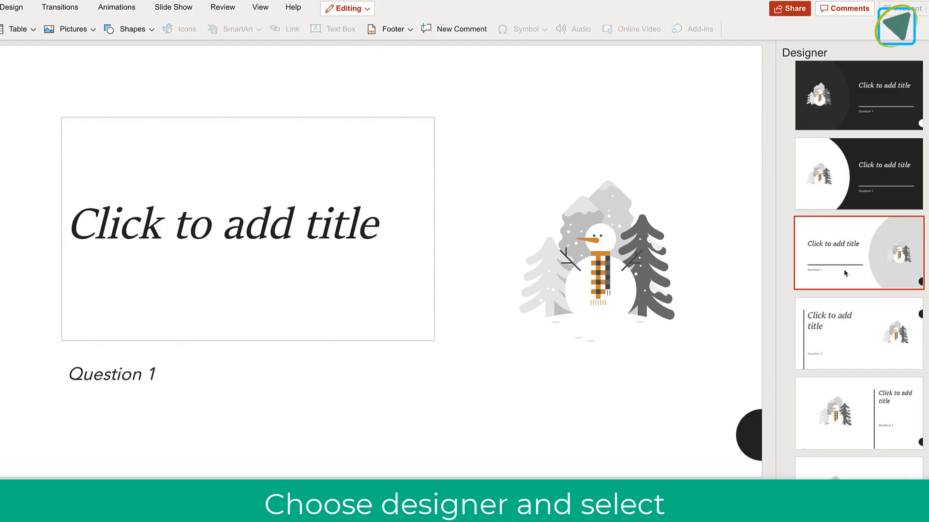
pyautogui.click(857, 253)
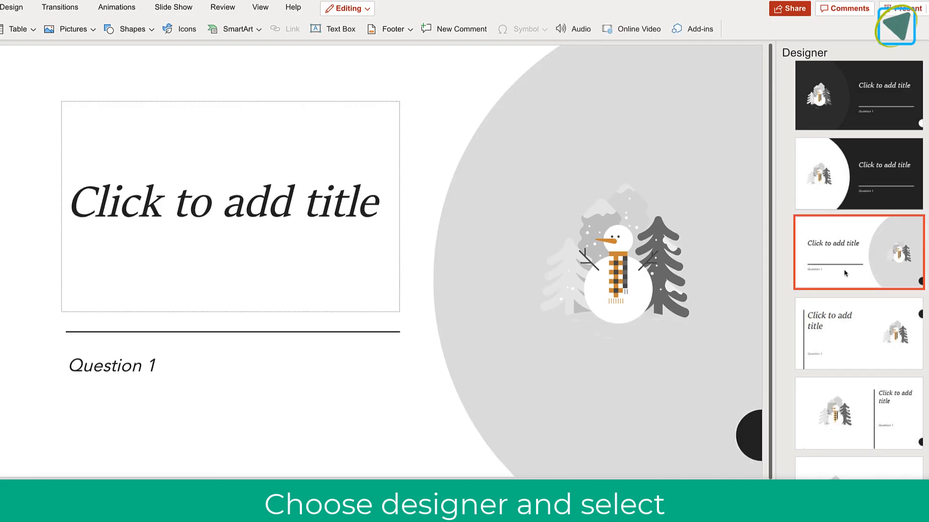